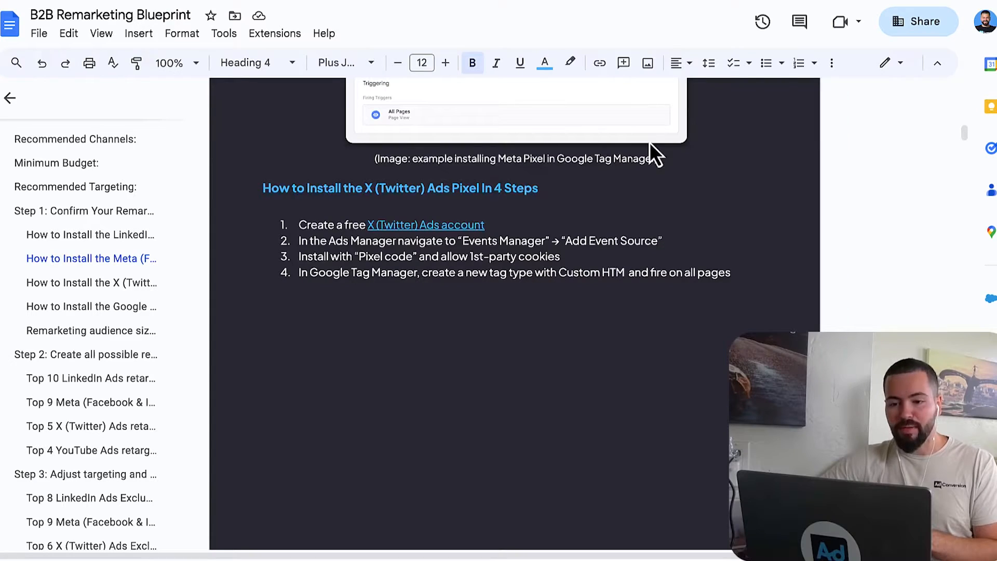
Follow the X (Twitter) Ads account link from the guide to the Ads account creation help page
{"action": "left_click", "coordinate": [425, 224]}
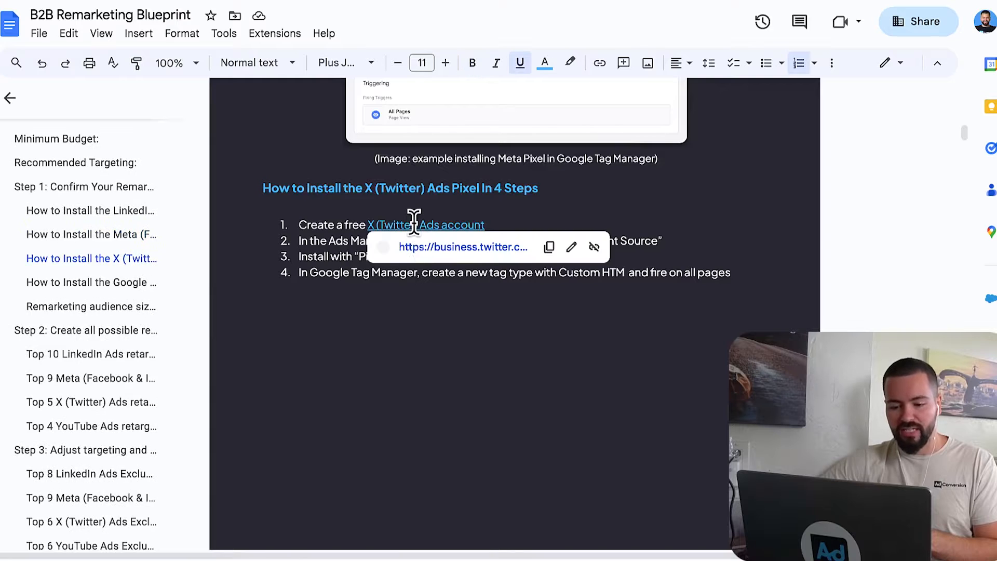
{"action": "left_click", "coordinate": [426, 224]}
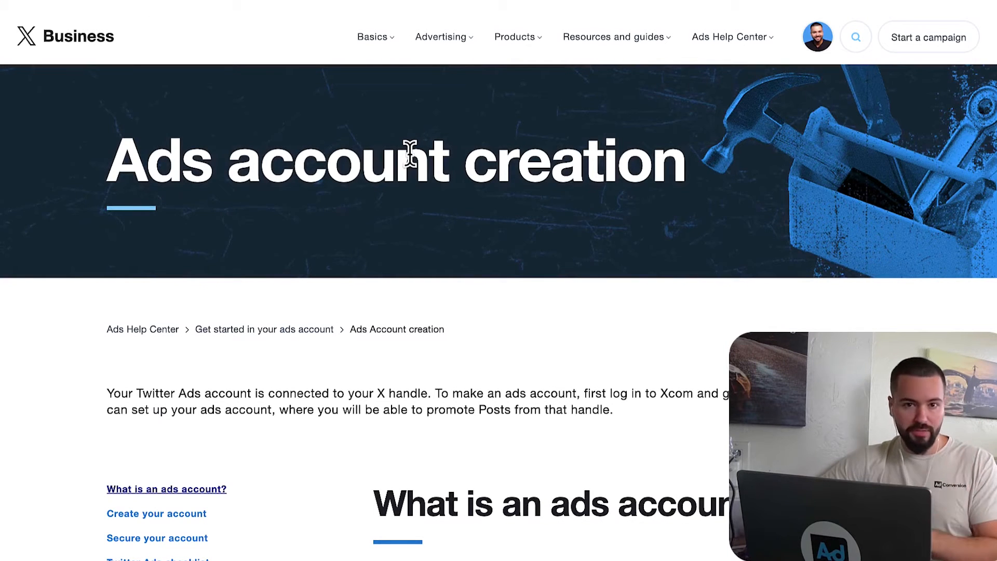
{"action": "scroll", "scroll_direction": "down", "scroll_amount": 3}
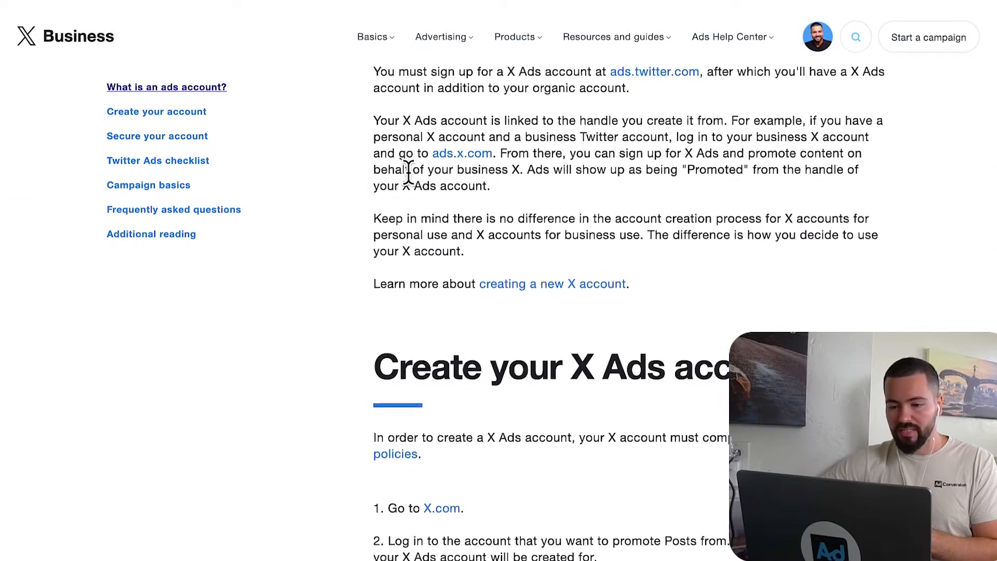
{"action": "scroll", "scroll_direction": "up", "scroll_amount": 3}
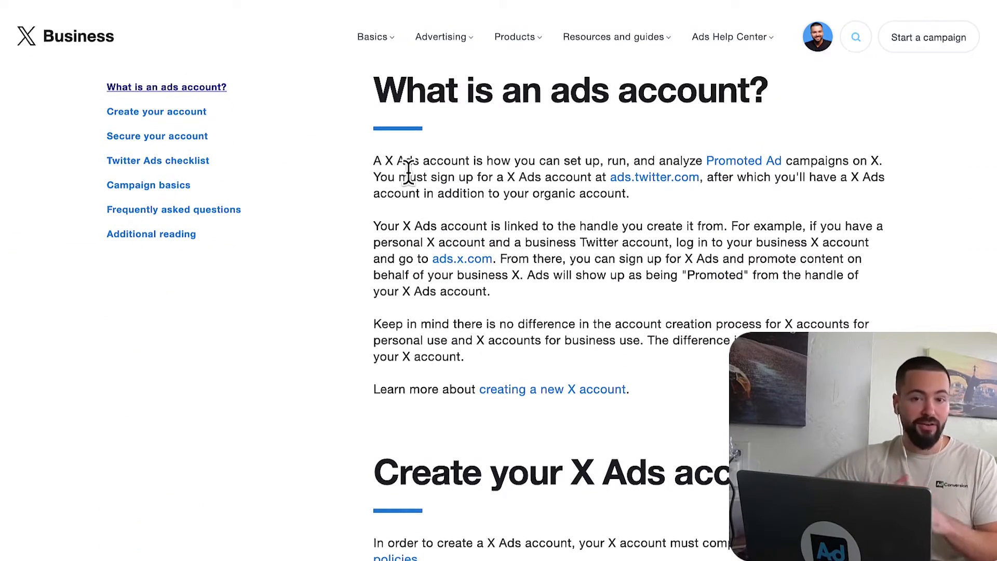
{"action": "scroll", "scroll_direction": "down", "scroll_amount": 3}
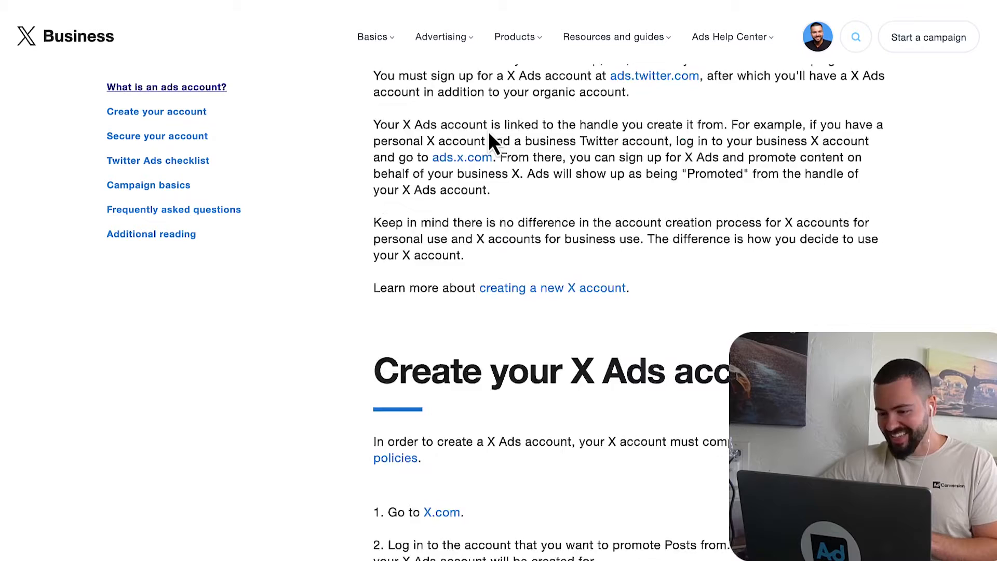
{"action": "scroll", "scroll_direction": "down", "scroll_amount": 3}
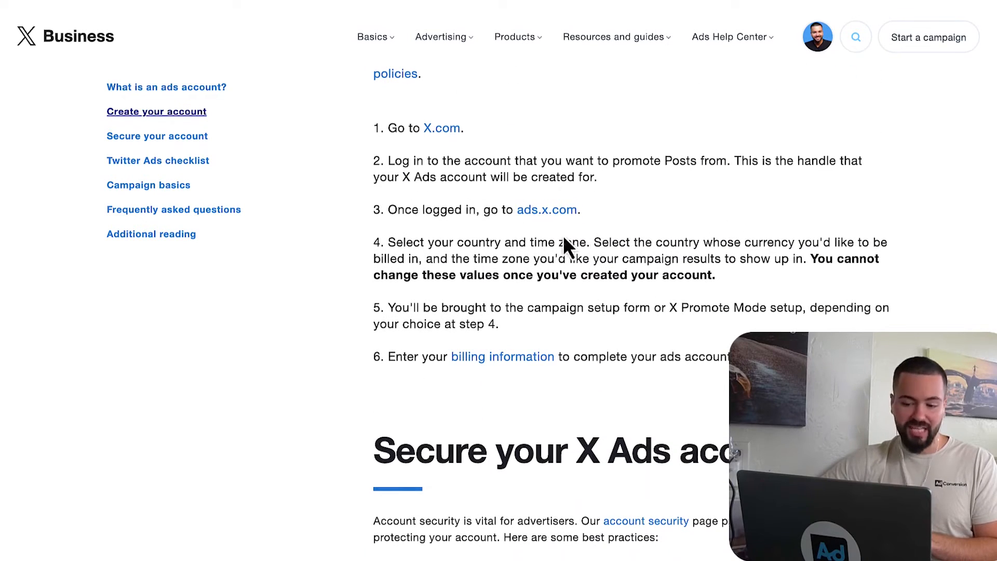
{"action": "mouse_move", "coordinate": [416, 96]}
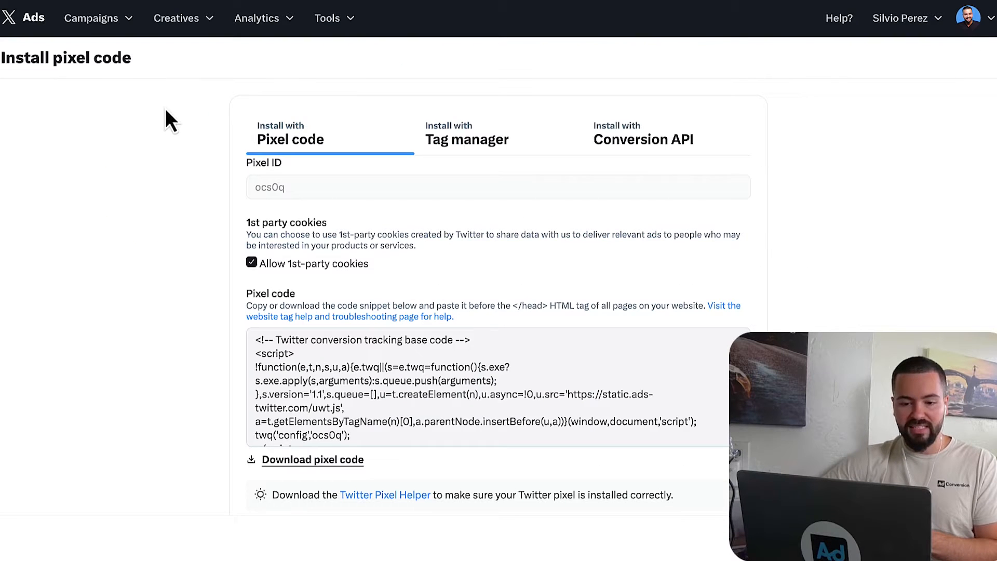
{"action": "mouse_move", "coordinate": [98, 18]}
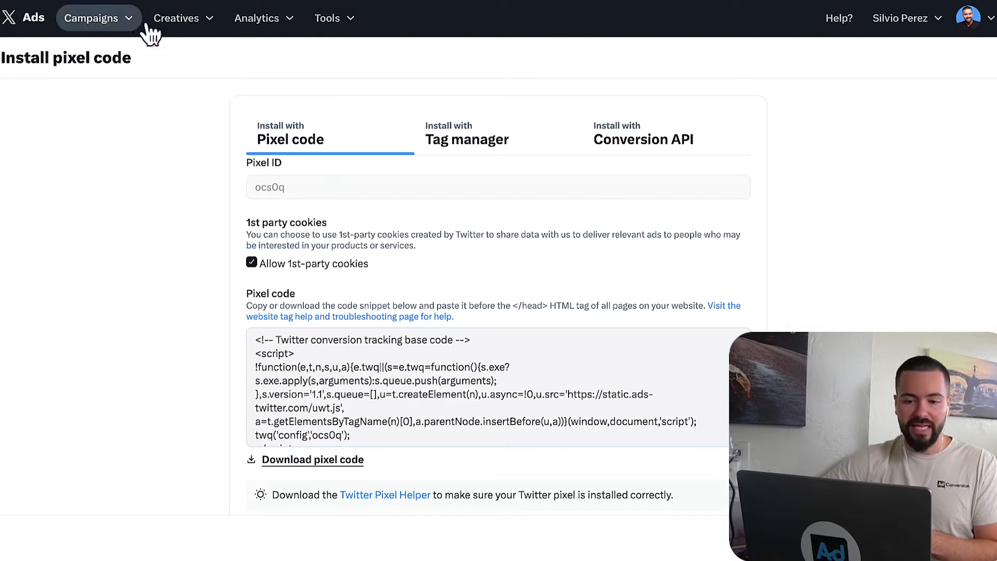
{"action": "left_click", "coordinate": [329, 18]}
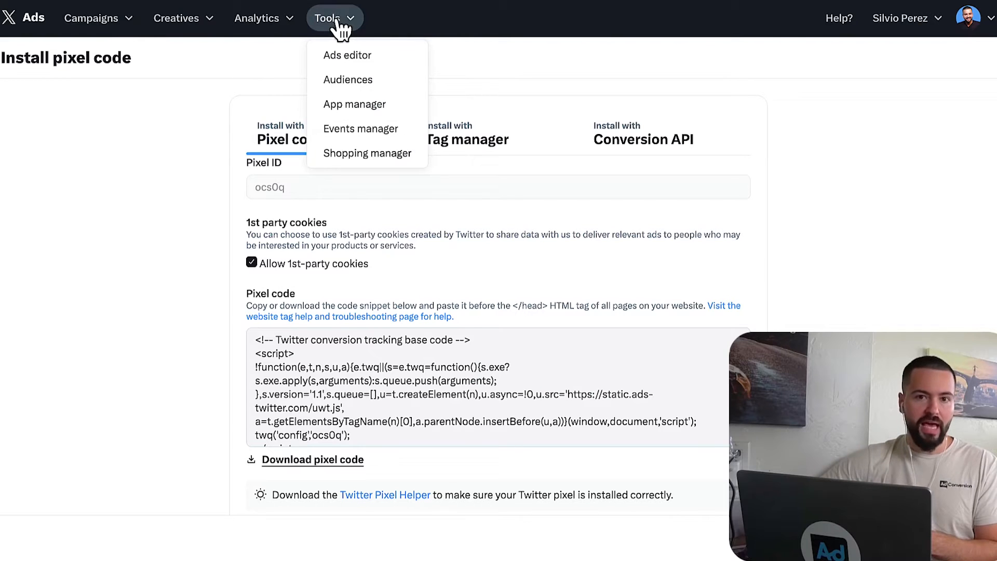
{"action": "mouse_move", "coordinate": [356, 134]}
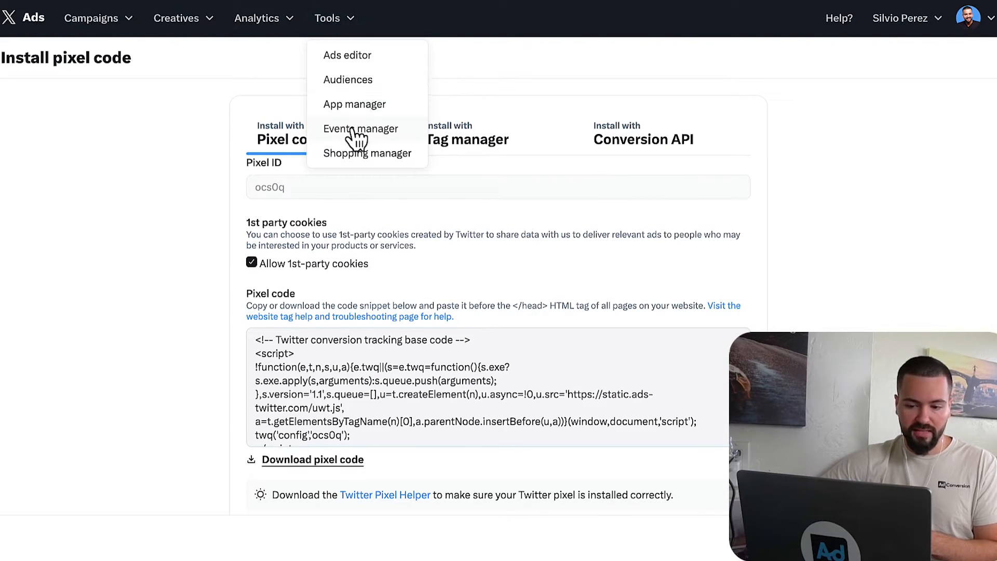
{"action": "left_click", "coordinate": [360, 129]}
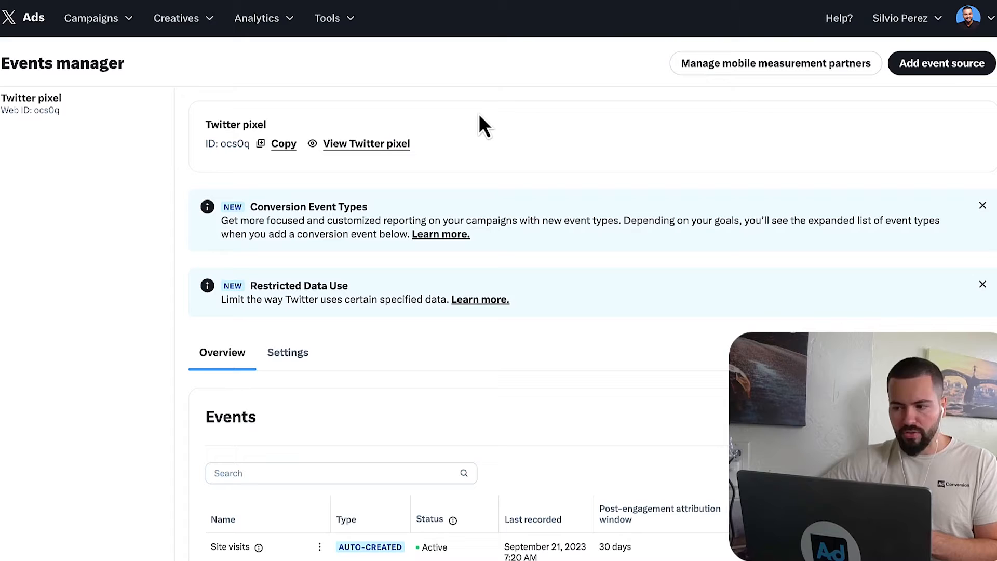
{"action": "mouse_move", "coordinate": [556, 111]}
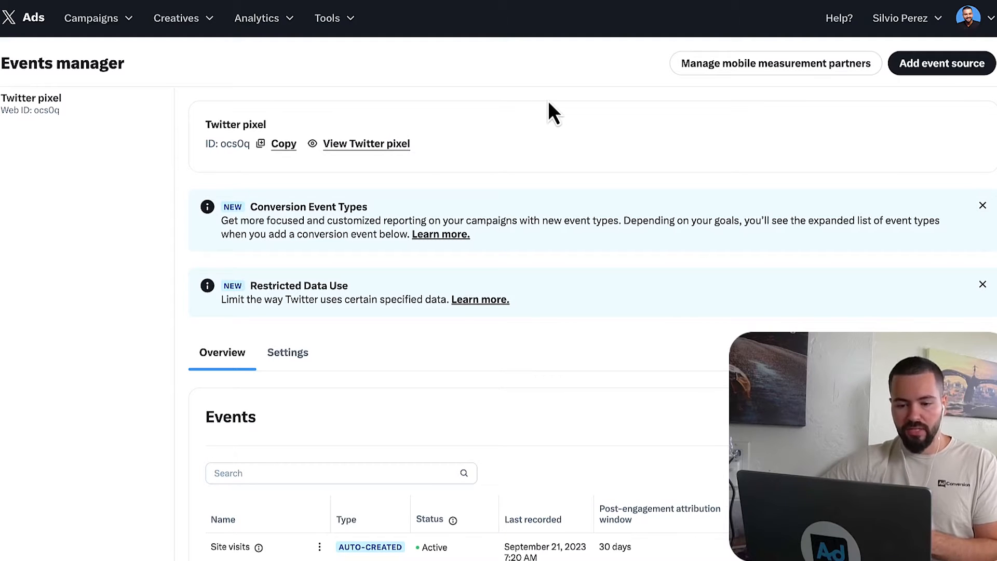
{"action": "mouse_move", "coordinate": [941, 64]}
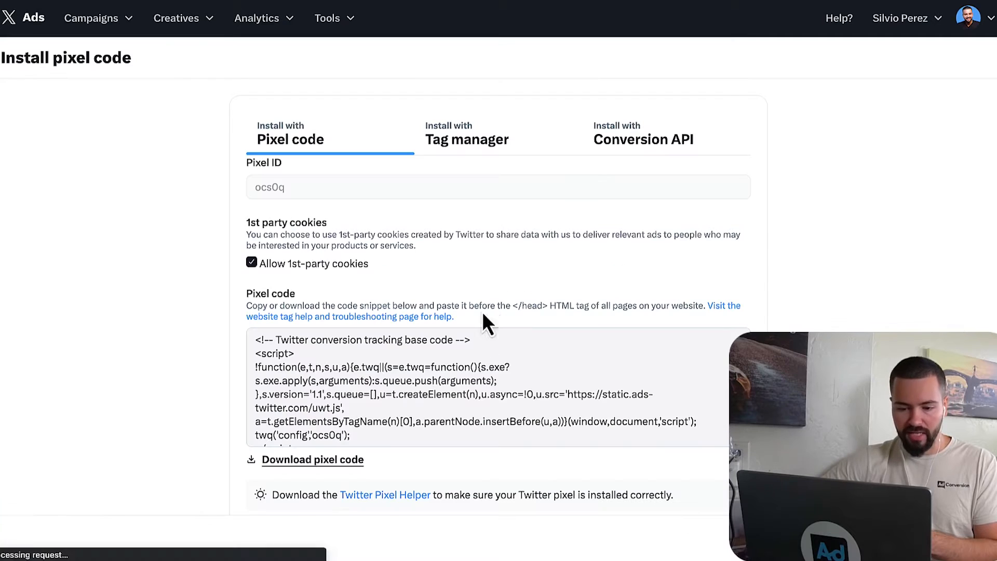
Choose Install with Tag manager, showing the pixel ID with Allow 1st-party cookies checked
{"action": "scroll", "scroll_direction": "up", "scroll_amount": 3}
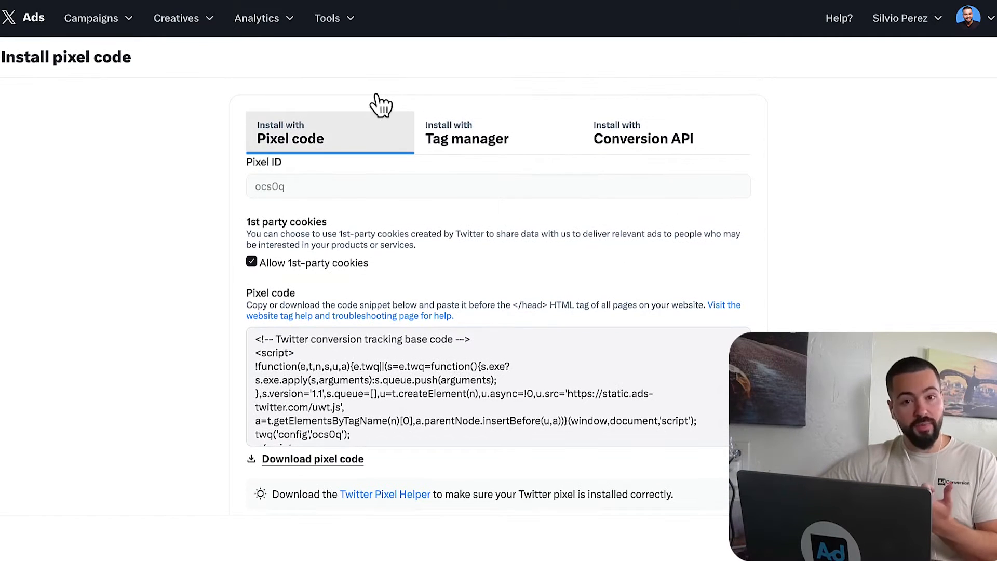
{"action": "mouse_move", "coordinate": [814, 169]}
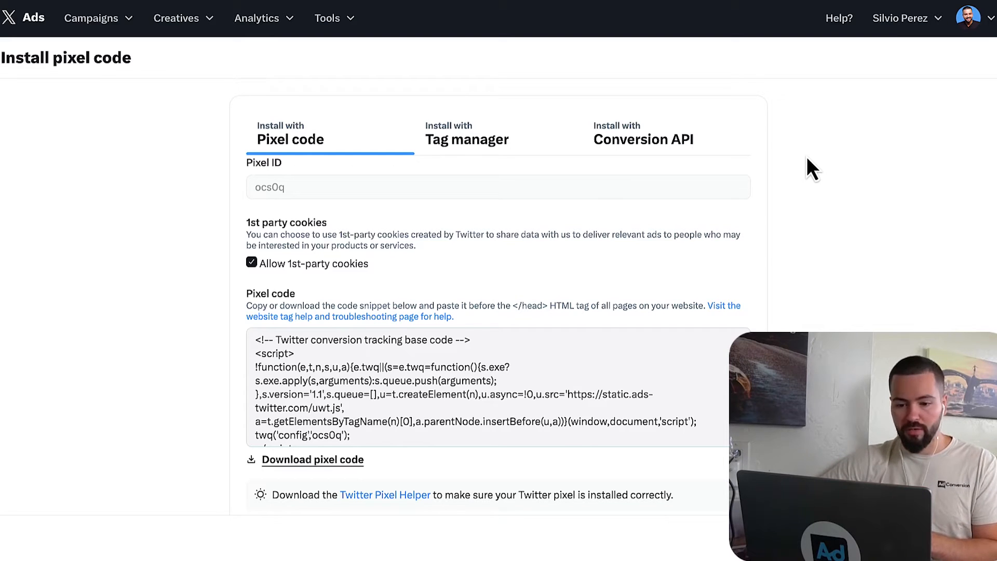
{"action": "mouse_move", "coordinate": [218, 123]}
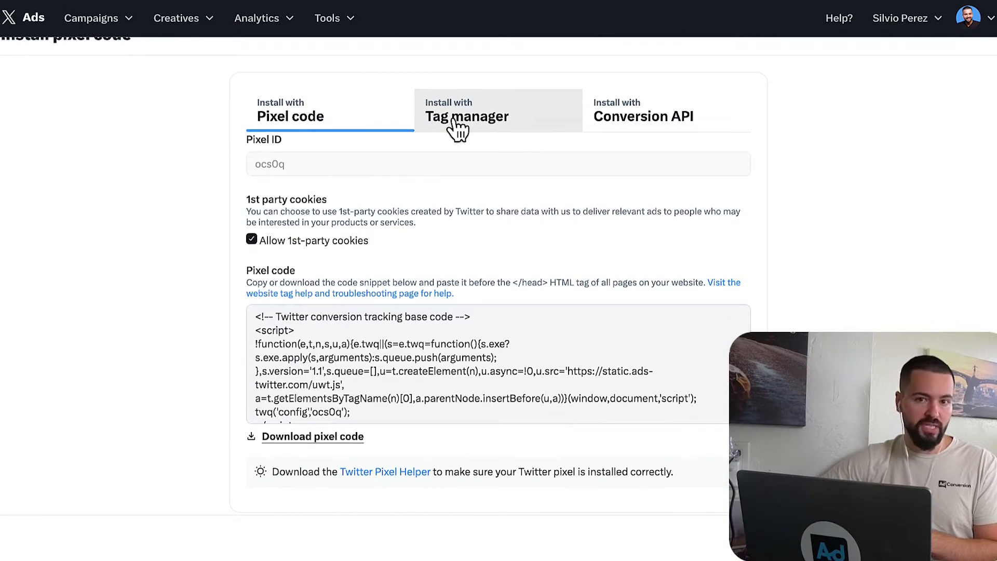
{"action": "left_click", "coordinate": [467, 116]}
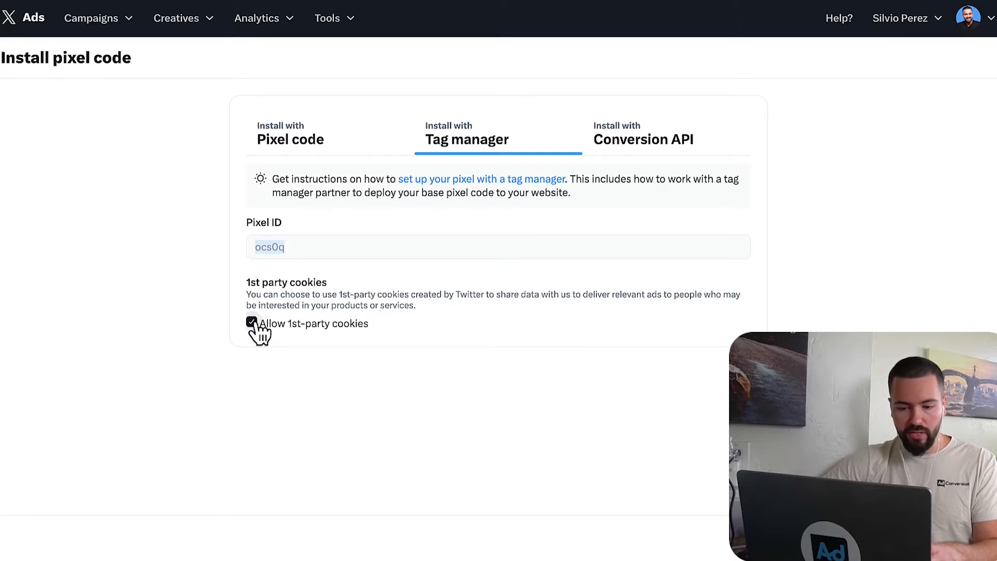
{"action": "left_click", "coordinate": [289, 138]}
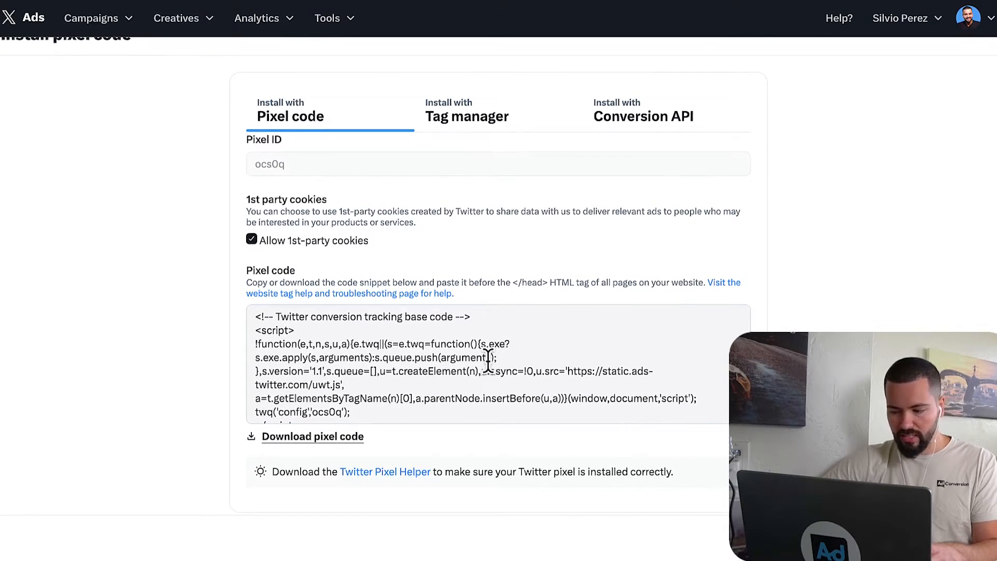
{"action": "left_click", "coordinate": [466, 115]}
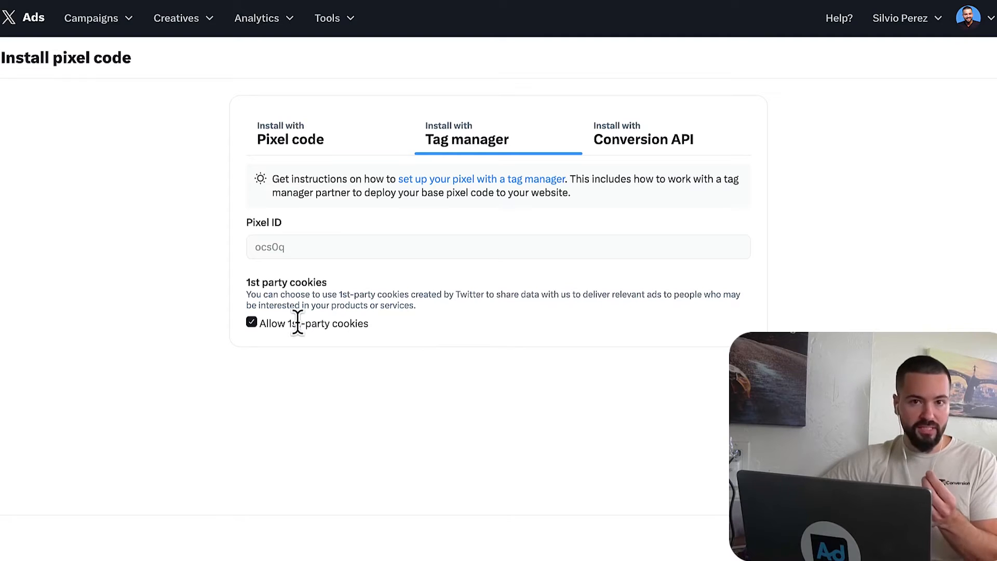
{"action": "mouse_move", "coordinate": [290, 134]}
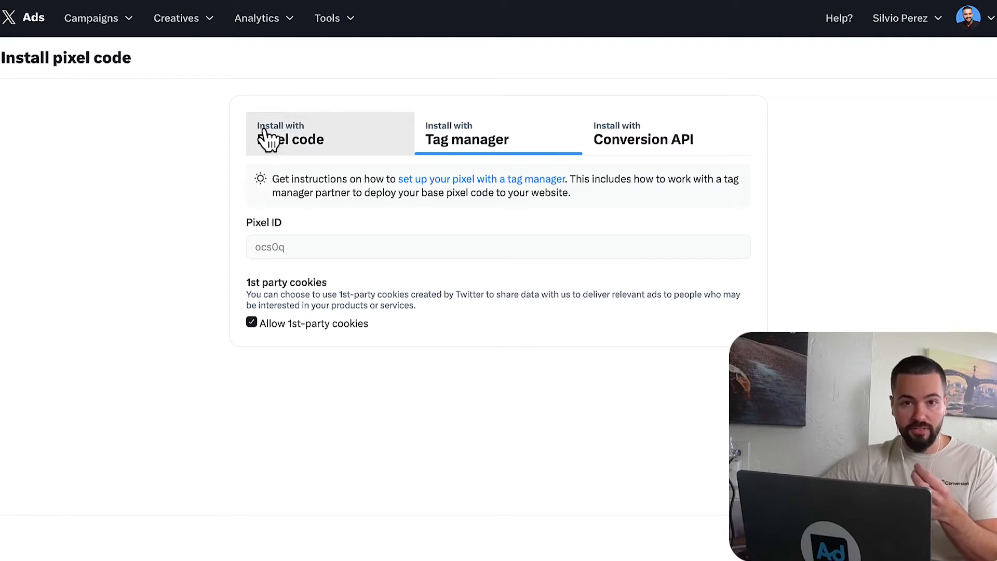
{"action": "mouse_move", "coordinate": [146, 70]}
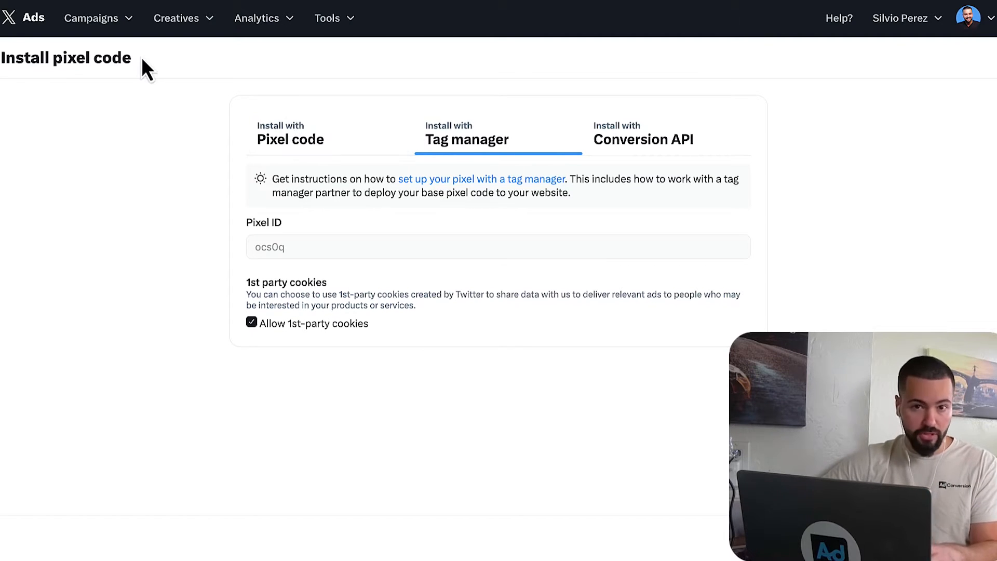
{"action": "mouse_move", "coordinate": [261, 343]}
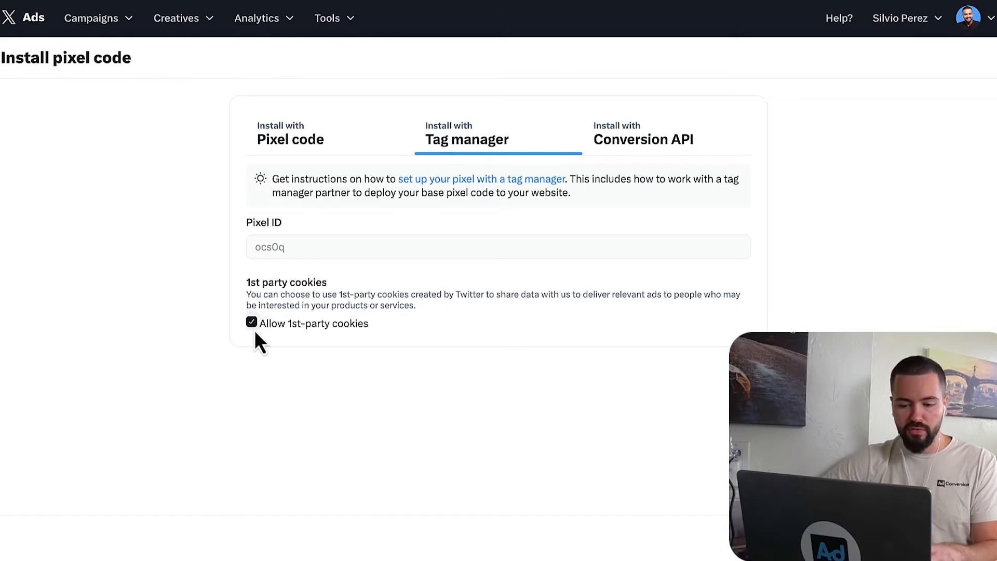
{"action": "mouse_move", "coordinate": [364, 278]}
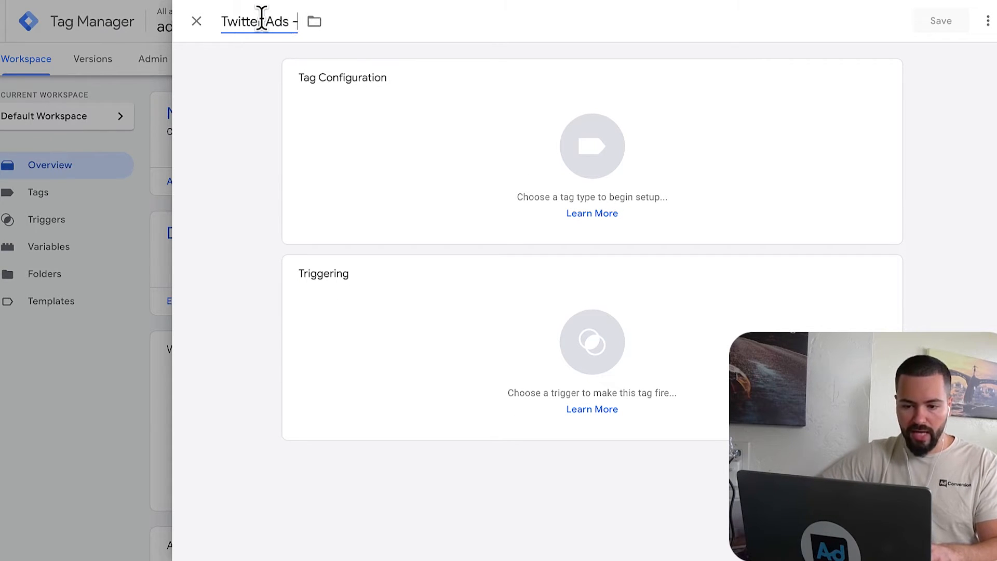
Name the new tag '(X) Twitter Ads Pixel (All Pages)' and go to choose its tag type
{"action": "type", "text": "Pixel"}
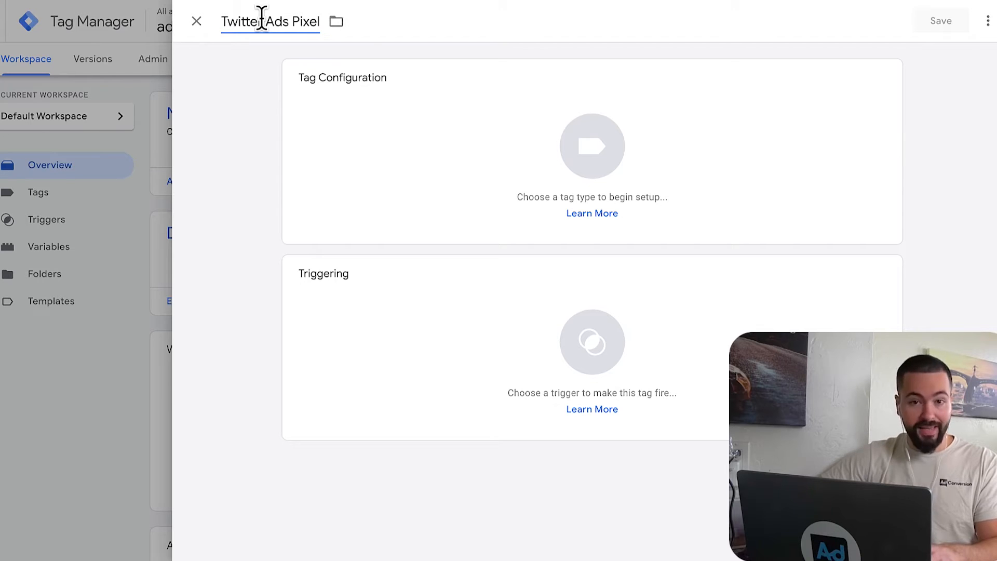
{"action": "type", "text": "X)"}
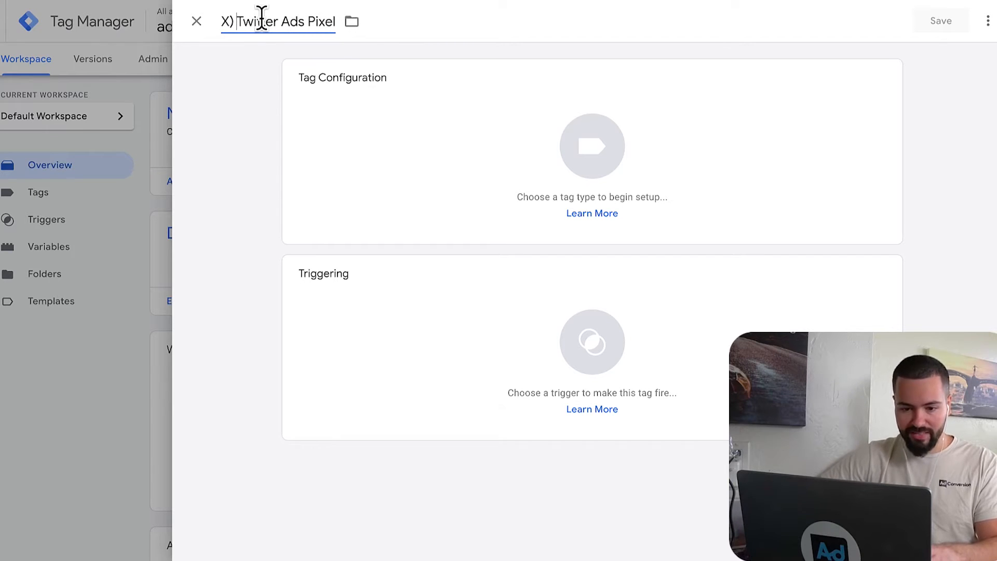
{"action": "type", "text": "(X) Twitter Ads Pixel -"}
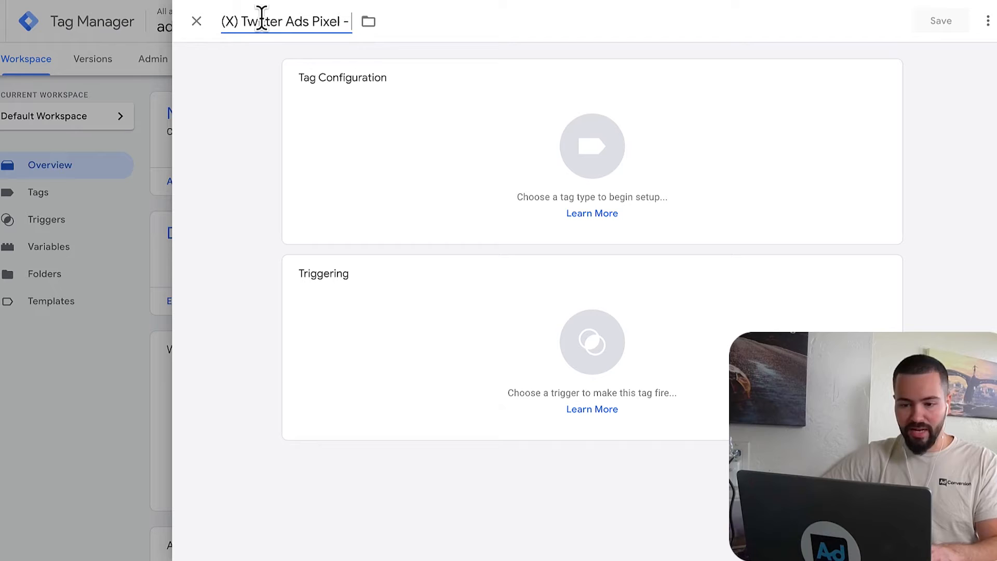
{"action": "type", "text": "(All P"}
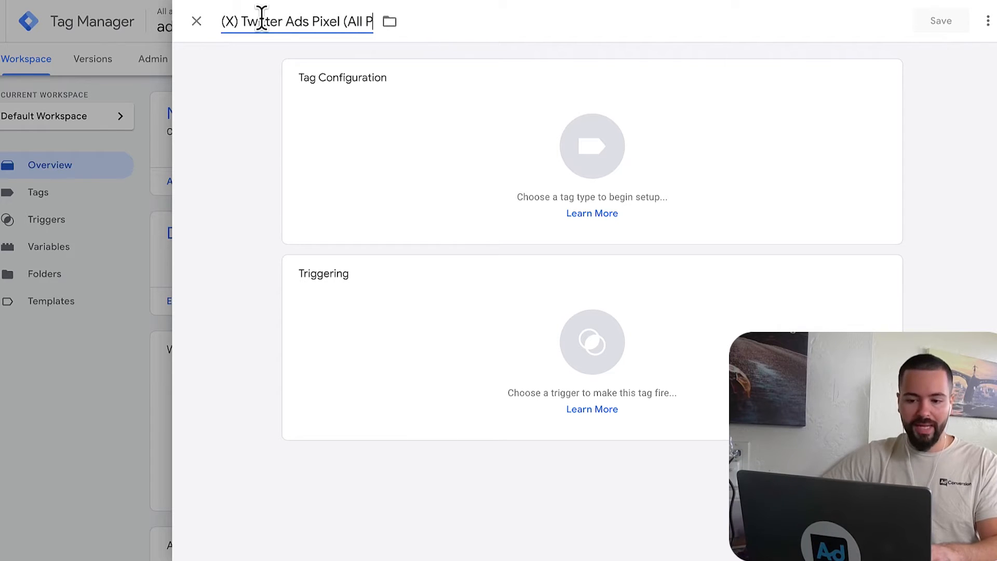
{"action": "left_click", "coordinate": [591, 147]}
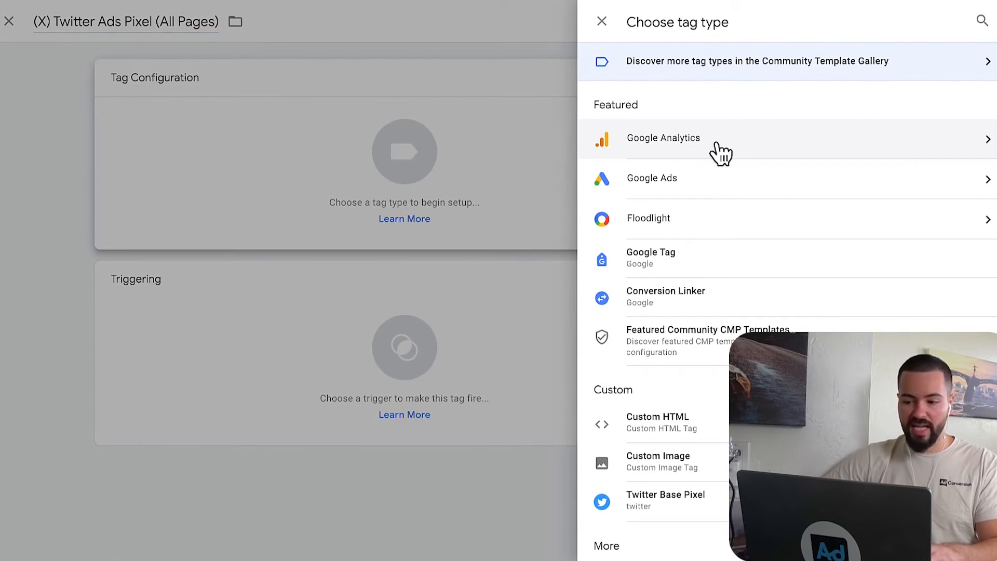
Make it a Twitter Base Pixel with ID ocs0q firing on All Pages and save the tag
{"action": "left_click", "coordinate": [982, 20]}
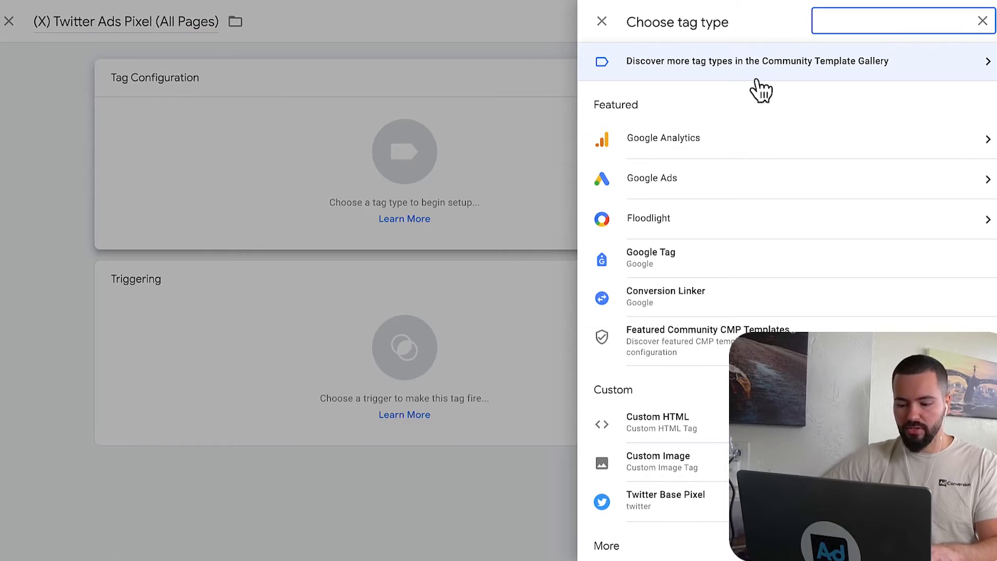
{"action": "type", "text": "twitter"}
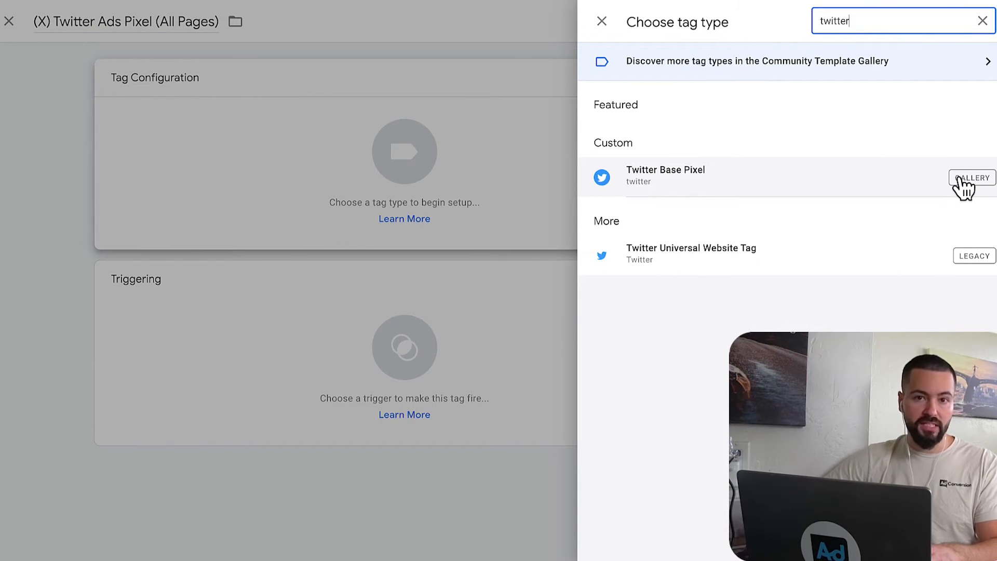
{"action": "mouse_move", "coordinate": [706, 183]}
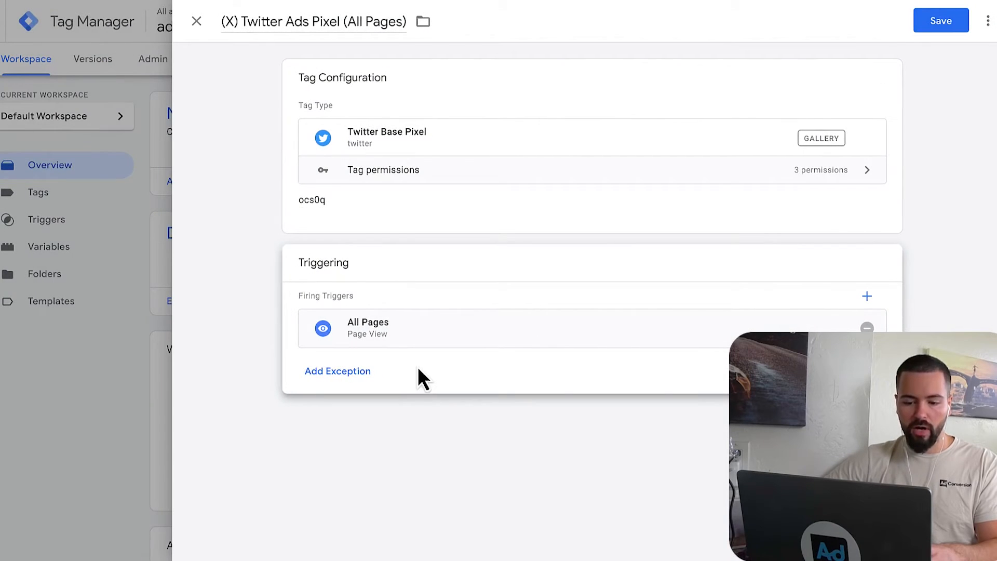
{"action": "mouse_move", "coordinate": [940, 21]}
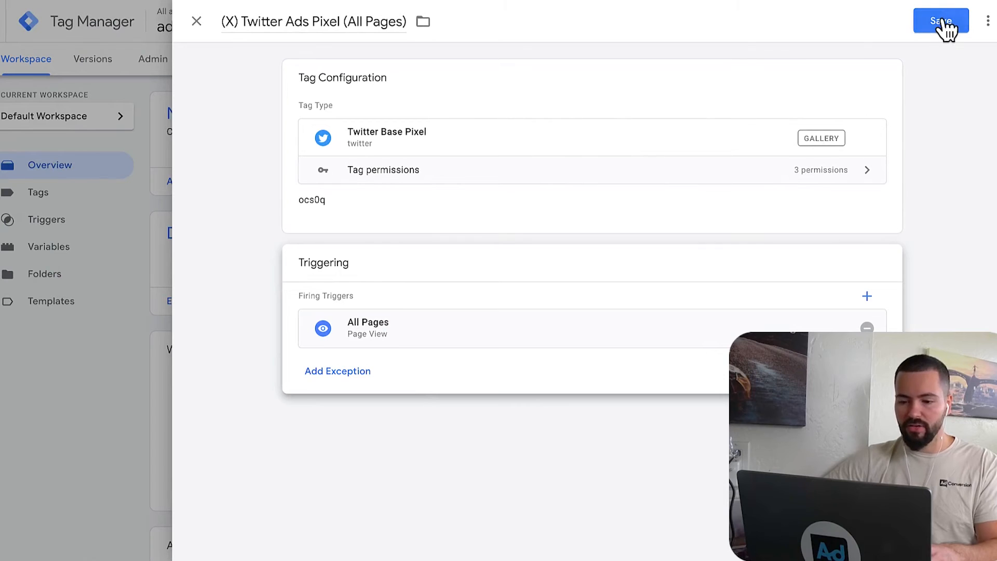
{"action": "left_click", "coordinate": [941, 21]}
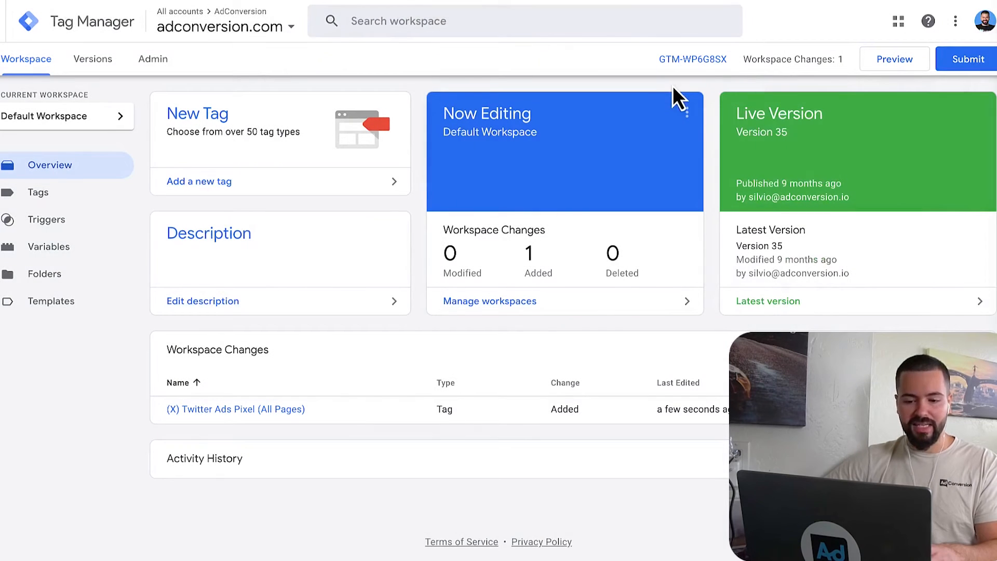
{"action": "mouse_move", "coordinate": [266, 399]}
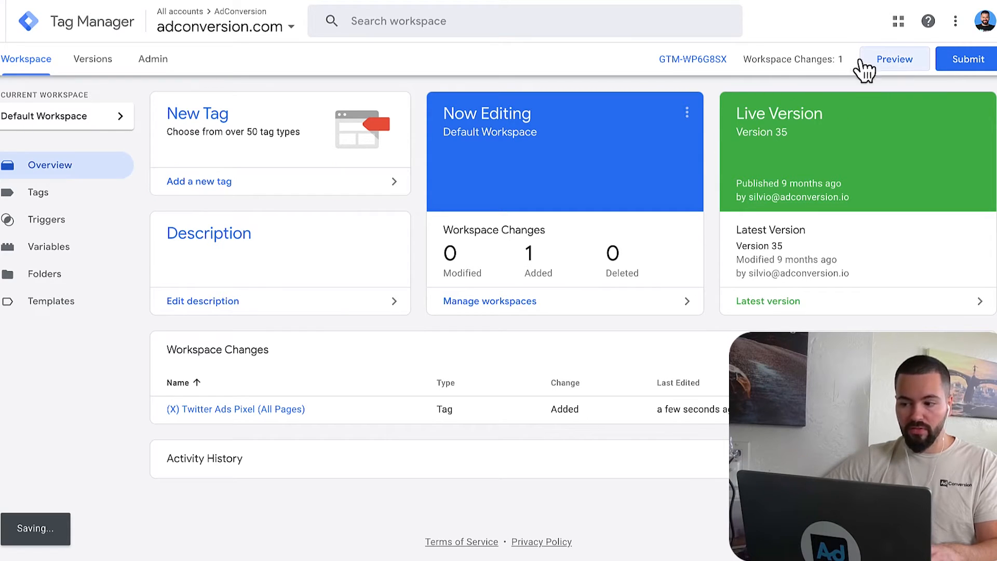
Connect Tag Assistant preview to adconversion.com and reach the container's tag summary
{"action": "left_click", "coordinate": [892, 58]}
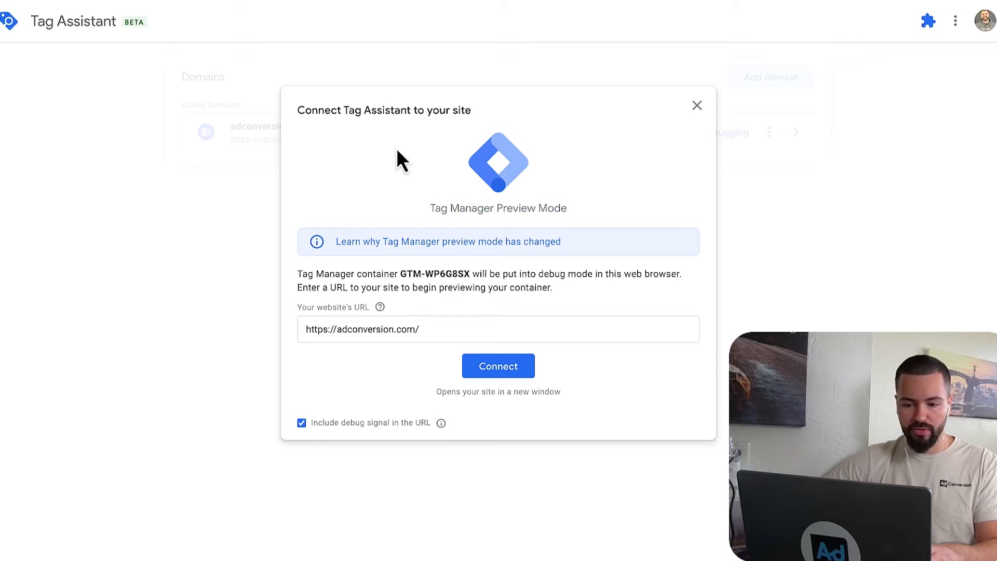
{"action": "left_click", "coordinate": [497, 365]}
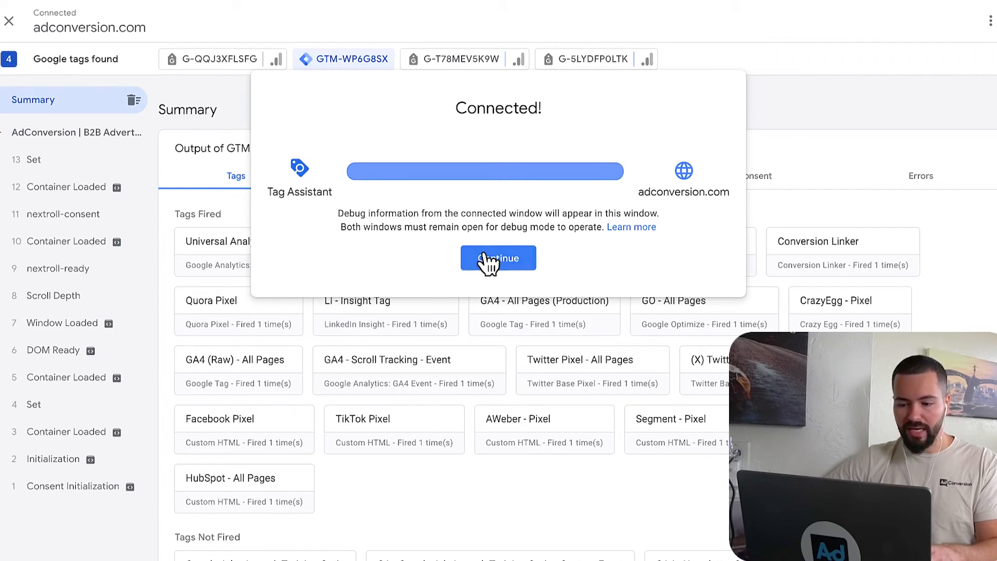
{"action": "left_click", "coordinate": [497, 258]}
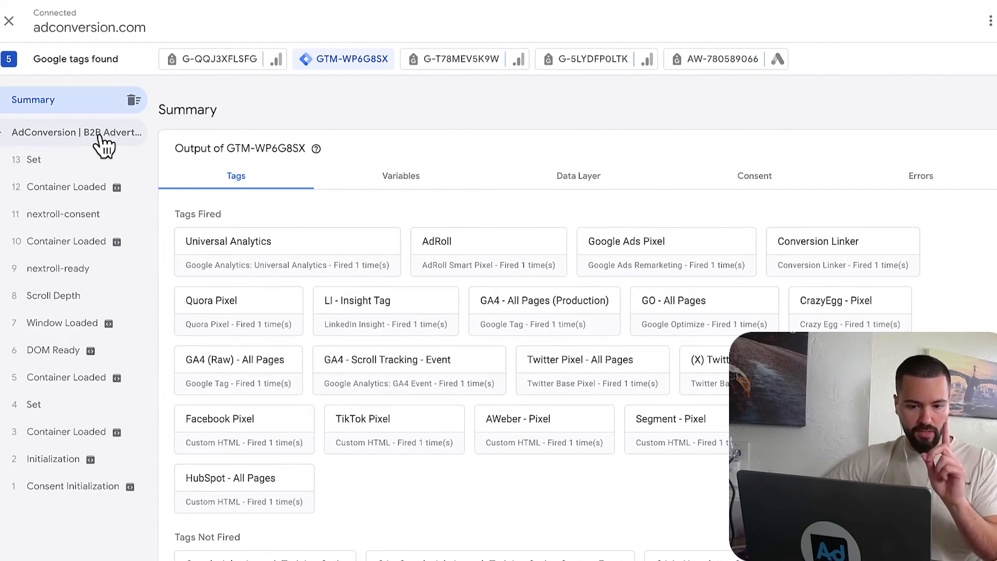
Check the home page load event's Tags Fired list shows the Twitter pixel fired once
{"action": "left_click", "coordinate": [75, 132]}
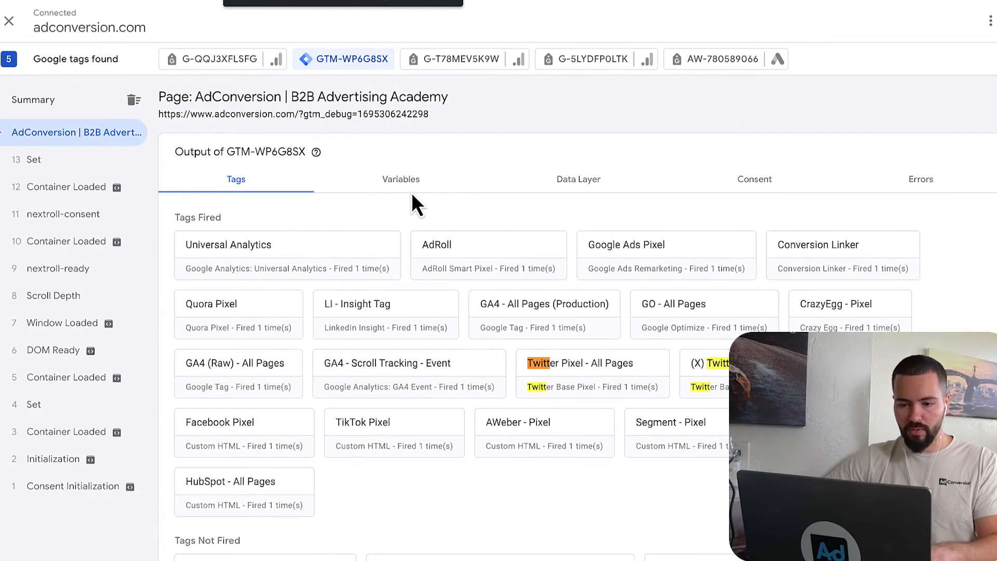
{"action": "scroll", "scroll_direction": "down", "scroll_amount": 3}
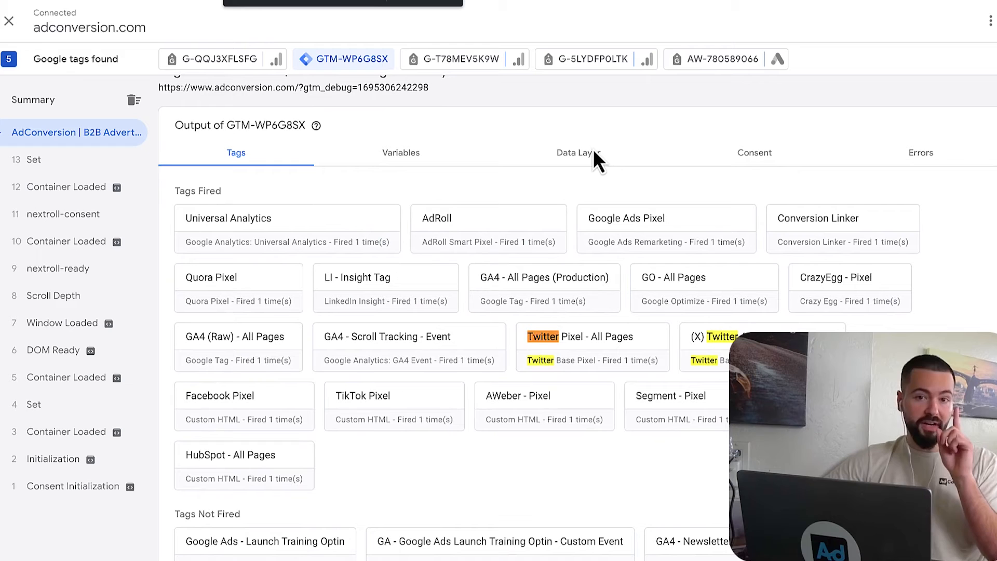
{"action": "mouse_move", "coordinate": [595, 156]}
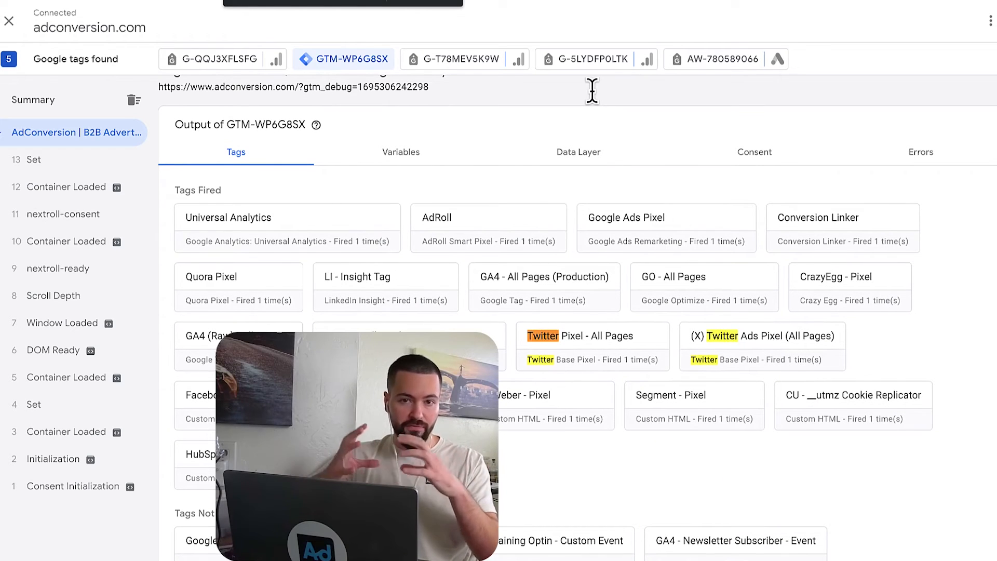
{"action": "scroll", "scroll_direction": "up", "scroll_amount": 3}
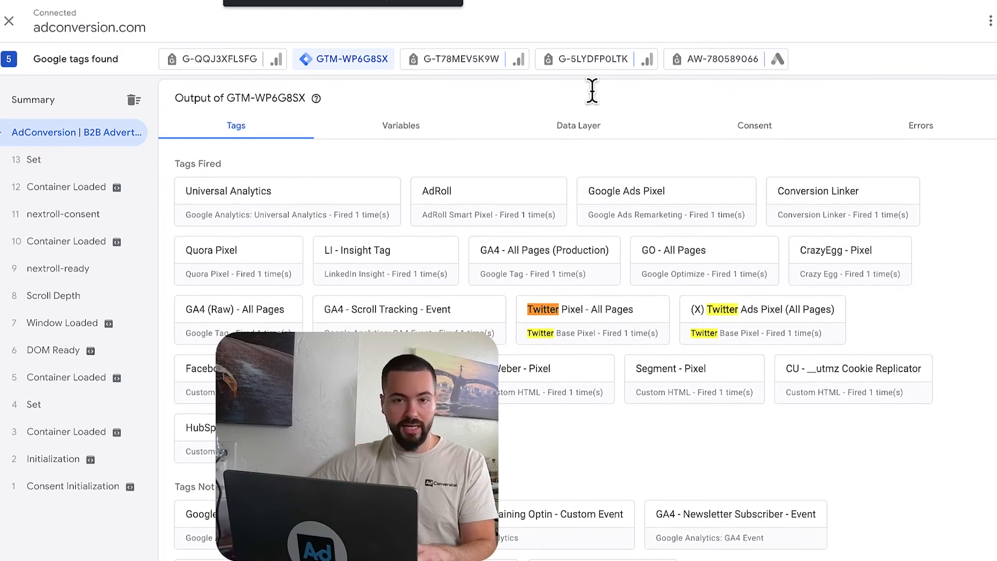
{"action": "scroll", "scroll_direction": "up", "scroll_amount": 3}
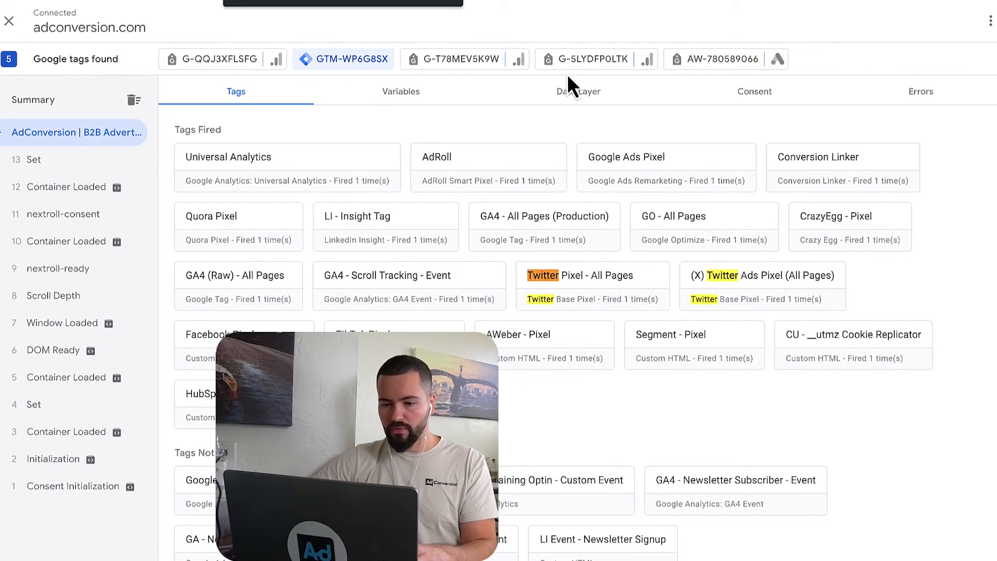
{"action": "mouse_move", "coordinate": [706, 299]}
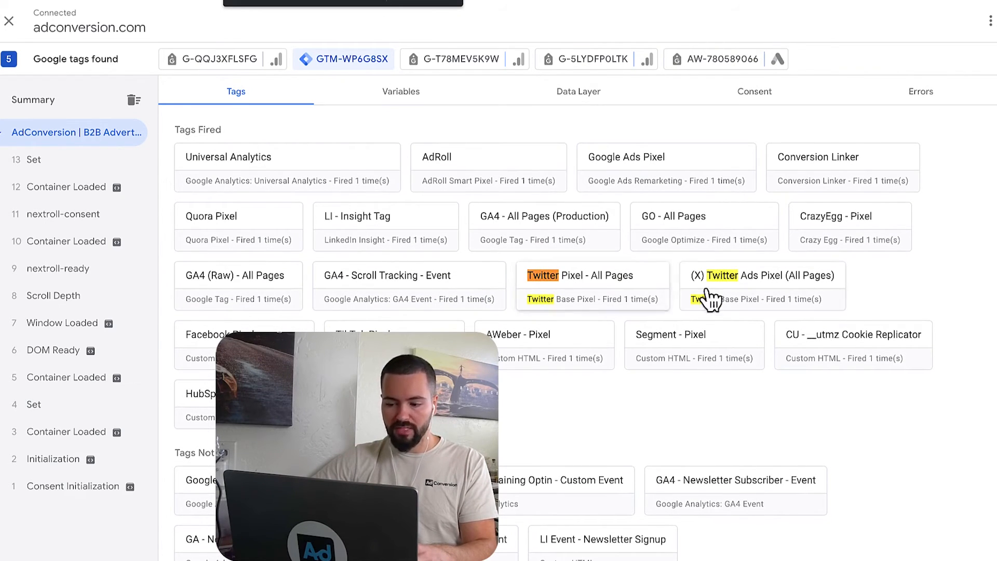
{"action": "mouse_move", "coordinate": [591, 295]}
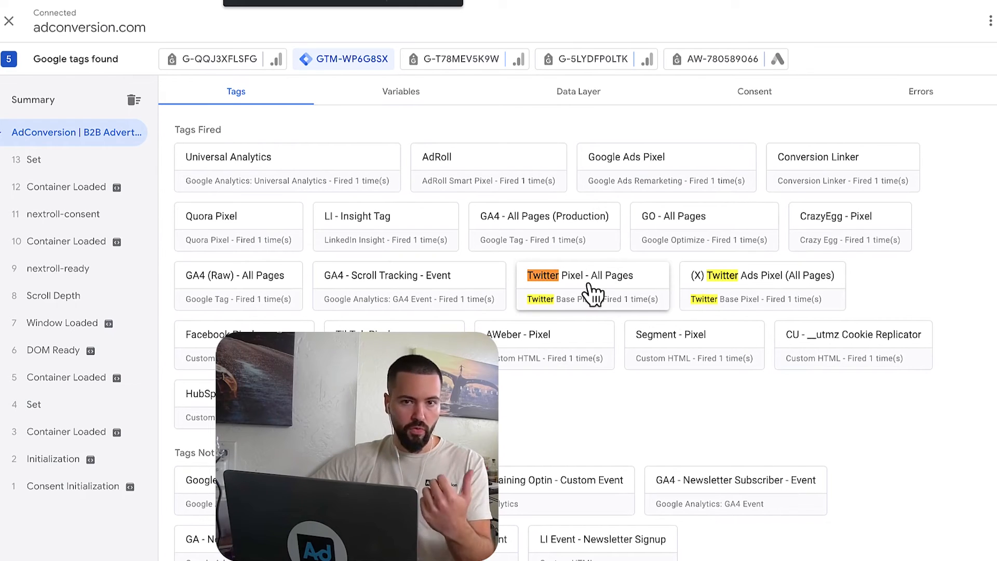
{"action": "mouse_move", "coordinate": [750, 316]}
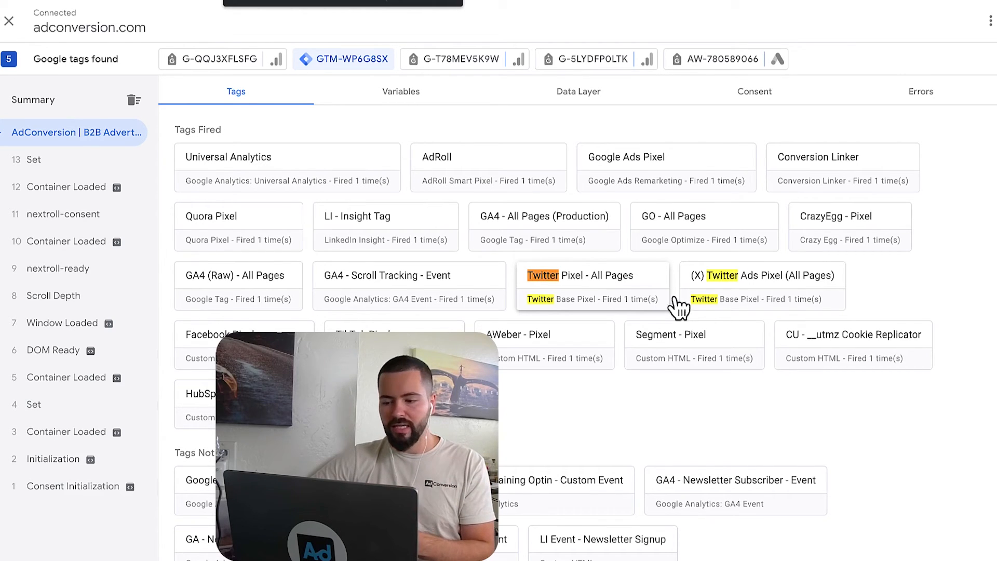
{"action": "mouse_move", "coordinate": [779, 311]}
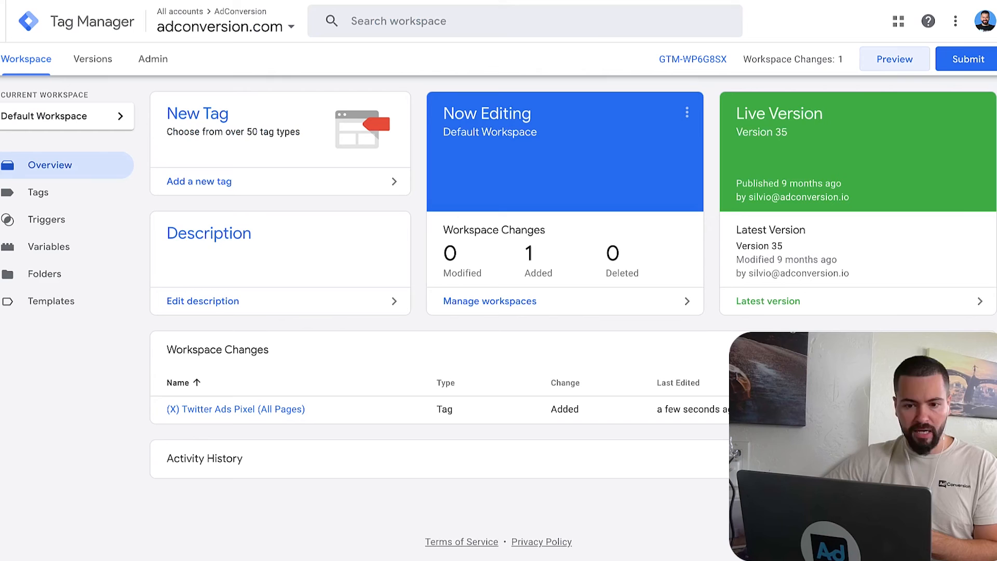
Submit the workspace to publish with version name 'Twitter ads pixel deployed'
{"action": "left_click", "coordinate": [964, 58]}
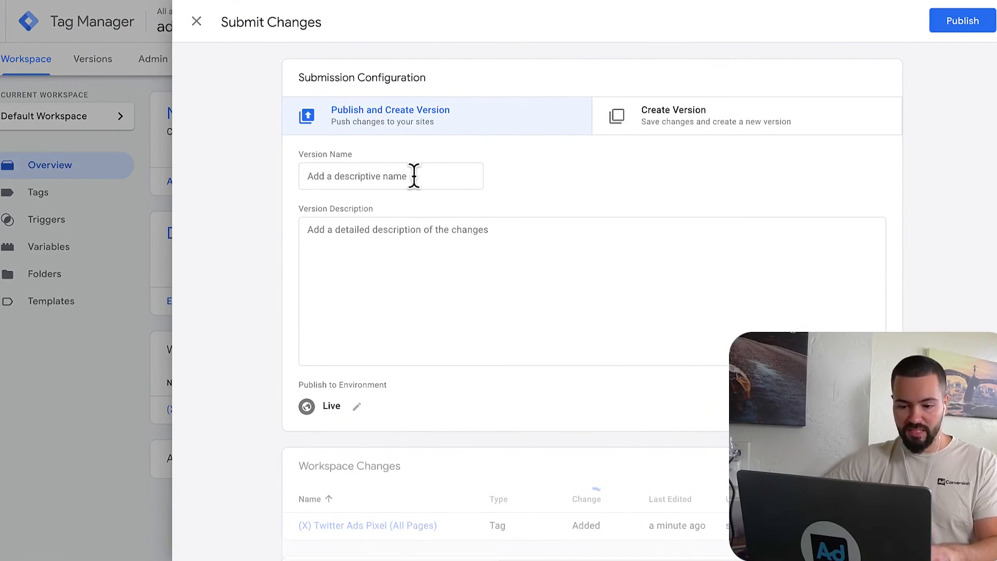
{"action": "type", "text": "Twitter"}
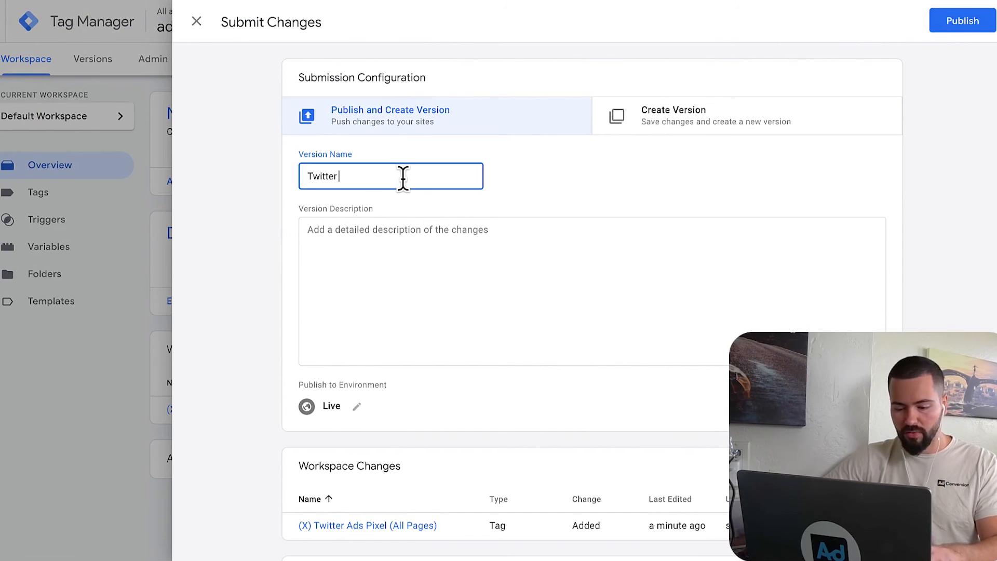
{"action": "type", "text": "ads pixe"}
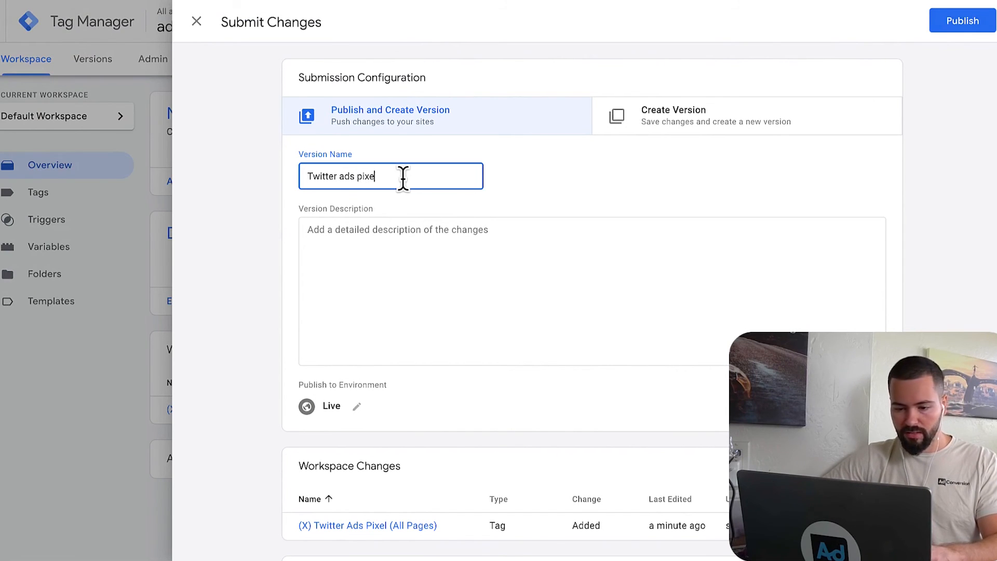
{"action": "type", "text": "deployed"}
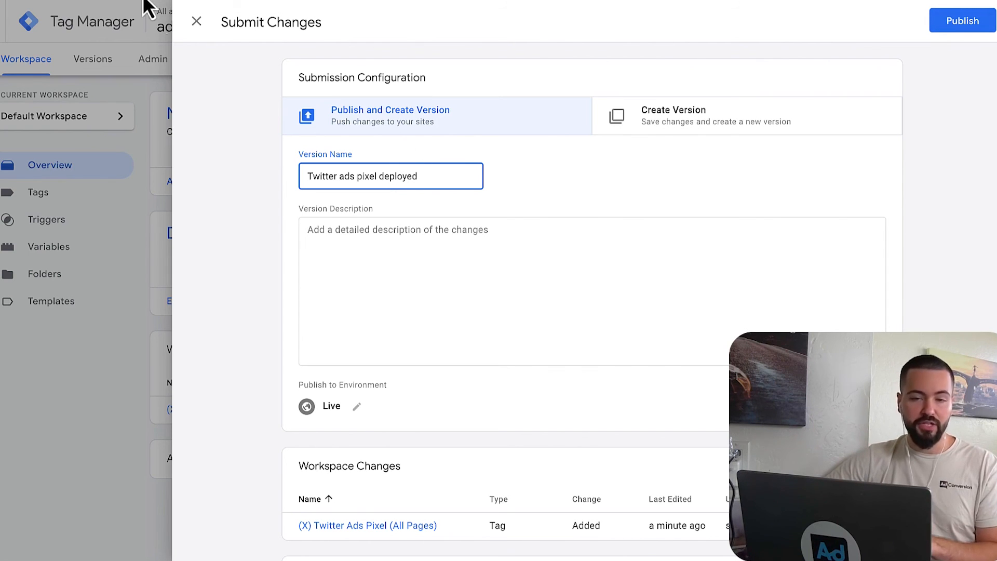
{"action": "mouse_move", "coordinate": [220, 78]}
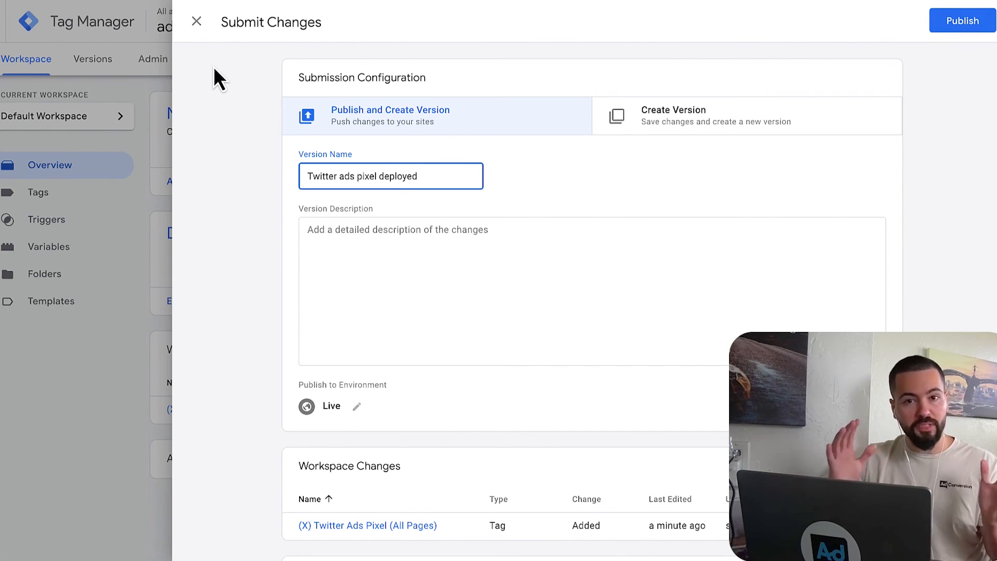